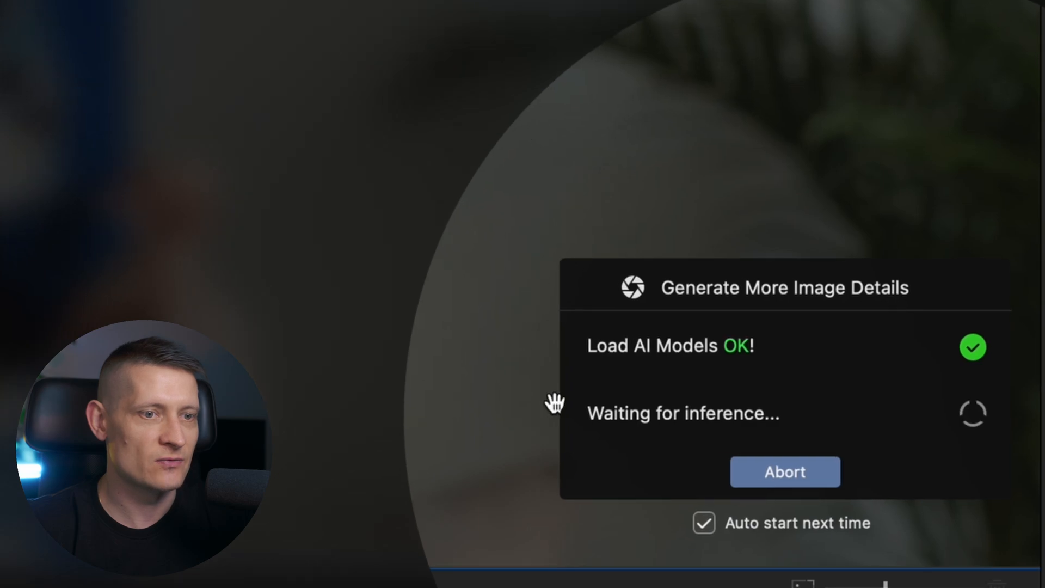
mouse_move(694, 225)
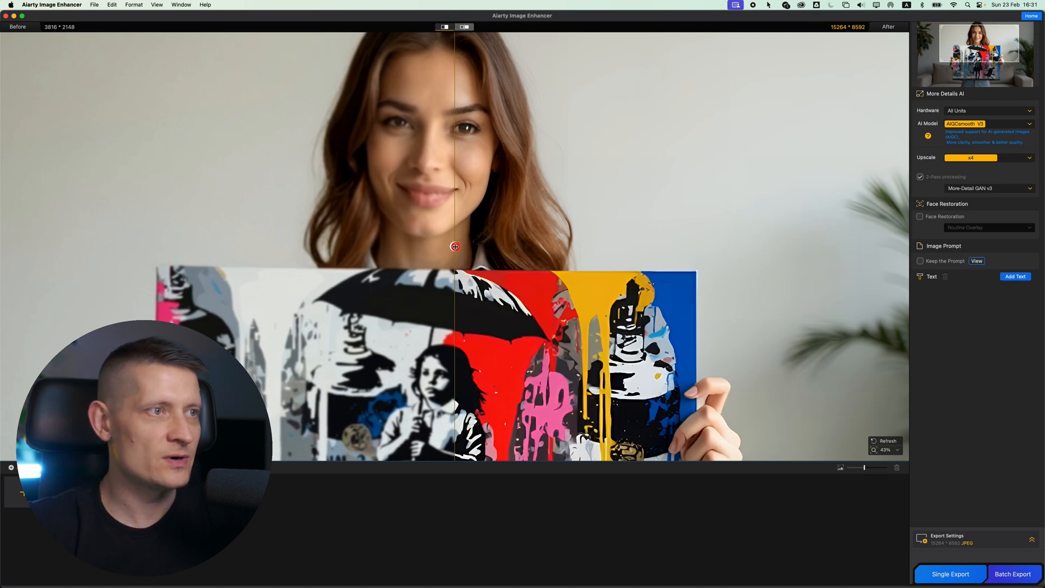
drag(455, 247, 156, 258)
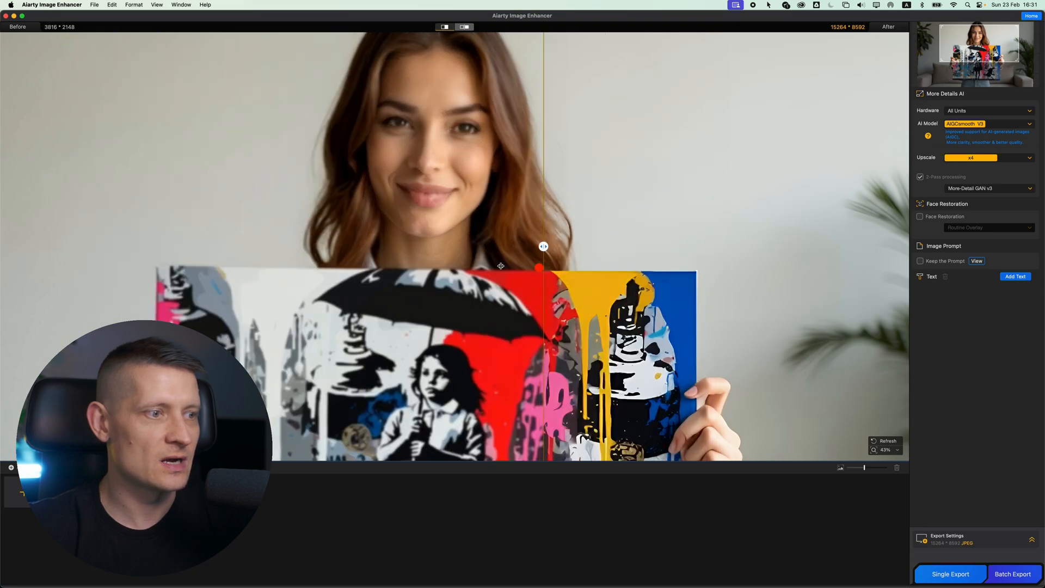
drag(543, 248, 163, 247)
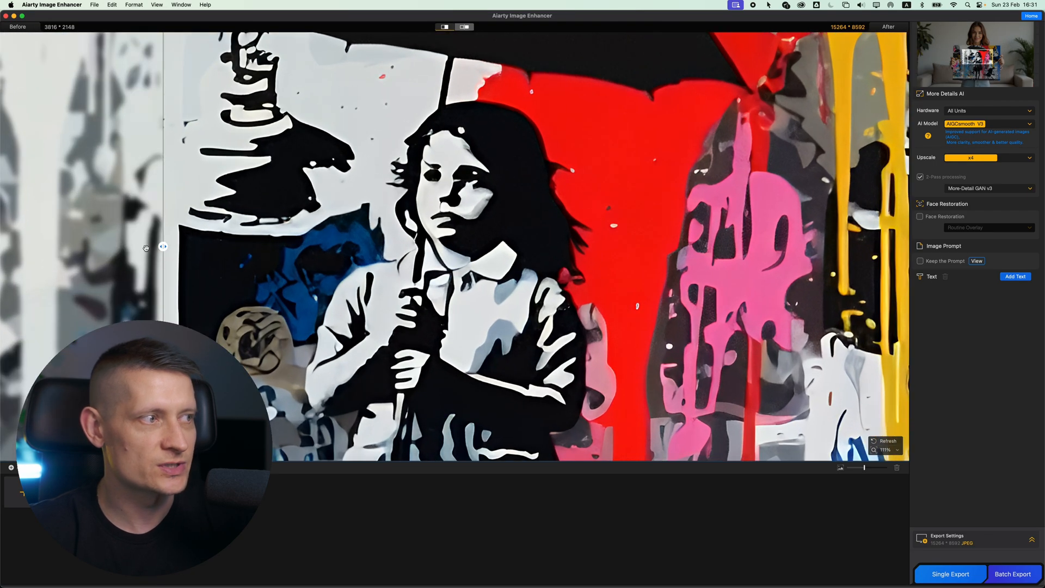
drag(162, 247, 800, 247)
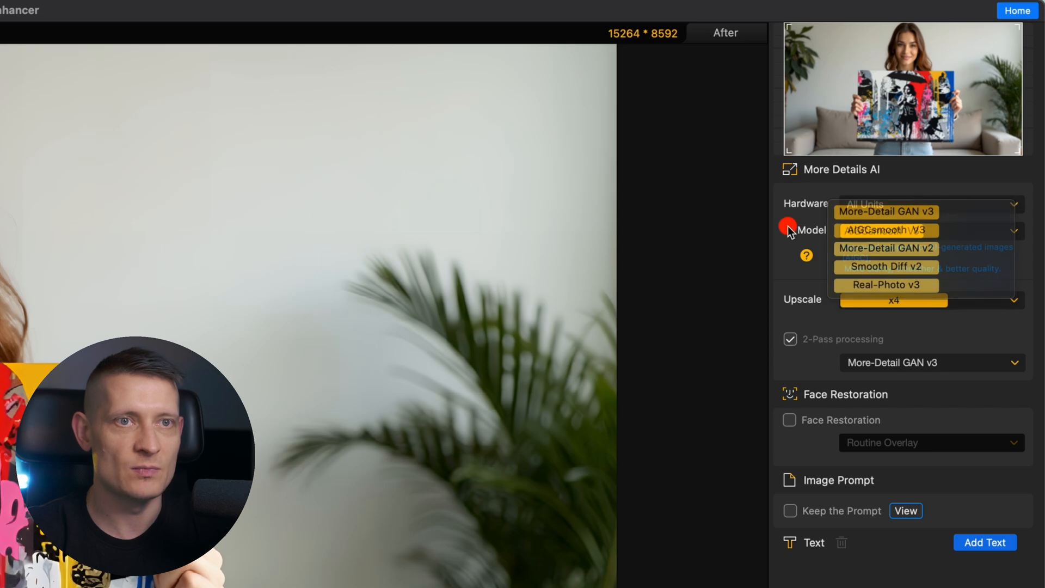
click(806, 255)
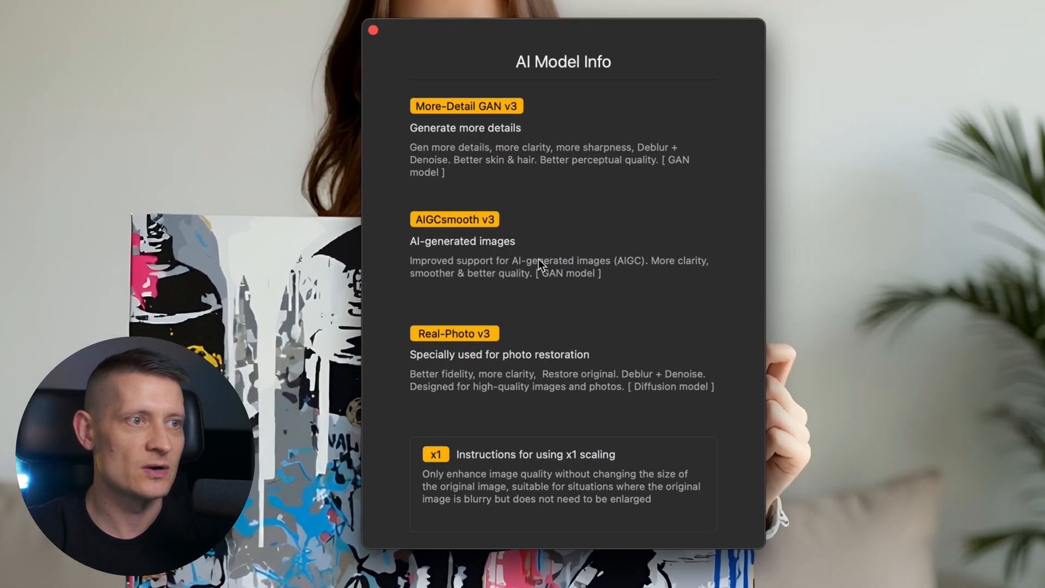
mouse_move(476, 478)
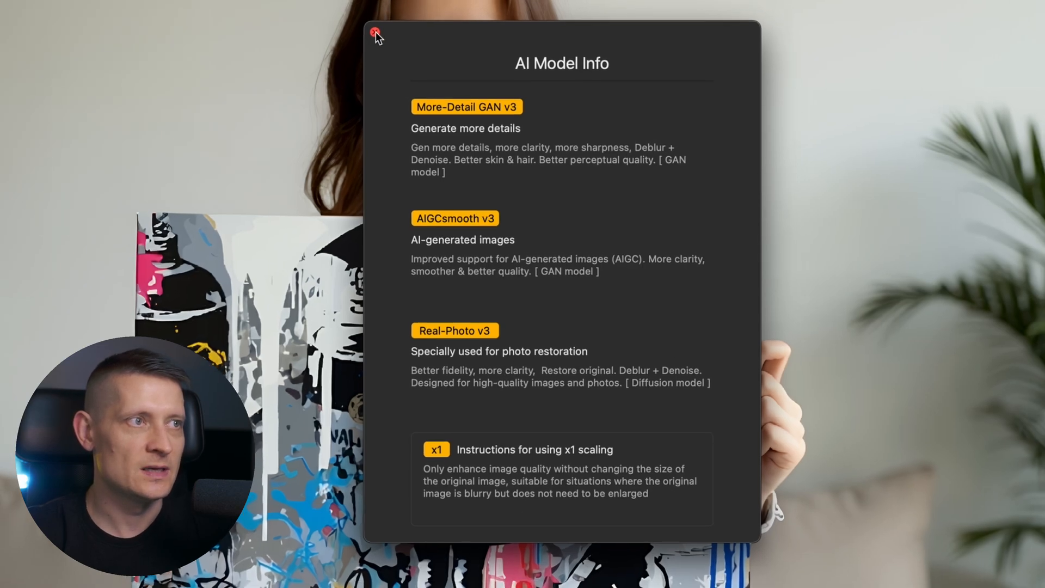
click(376, 32)
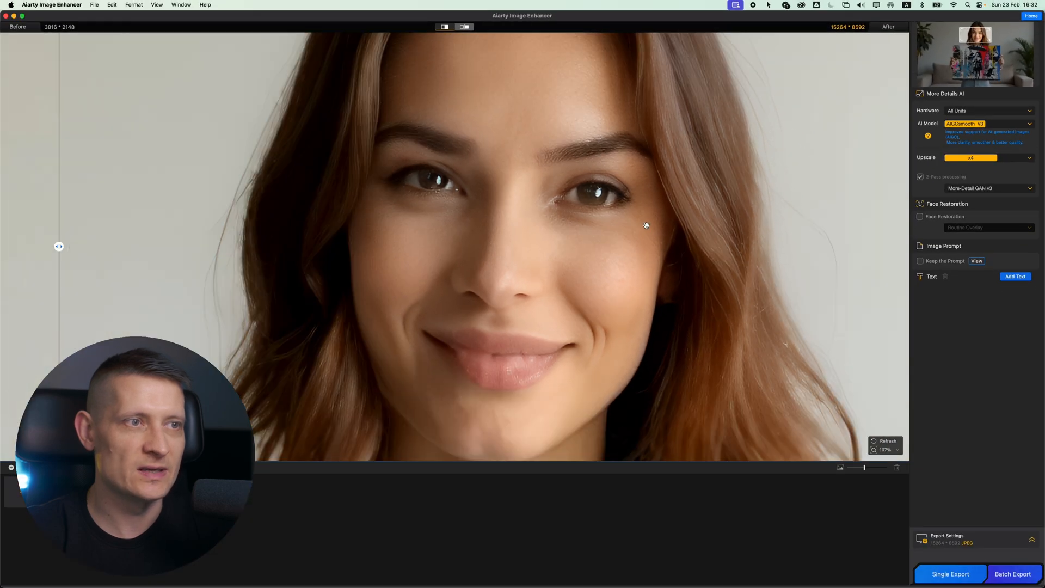
scroll(down, 3)
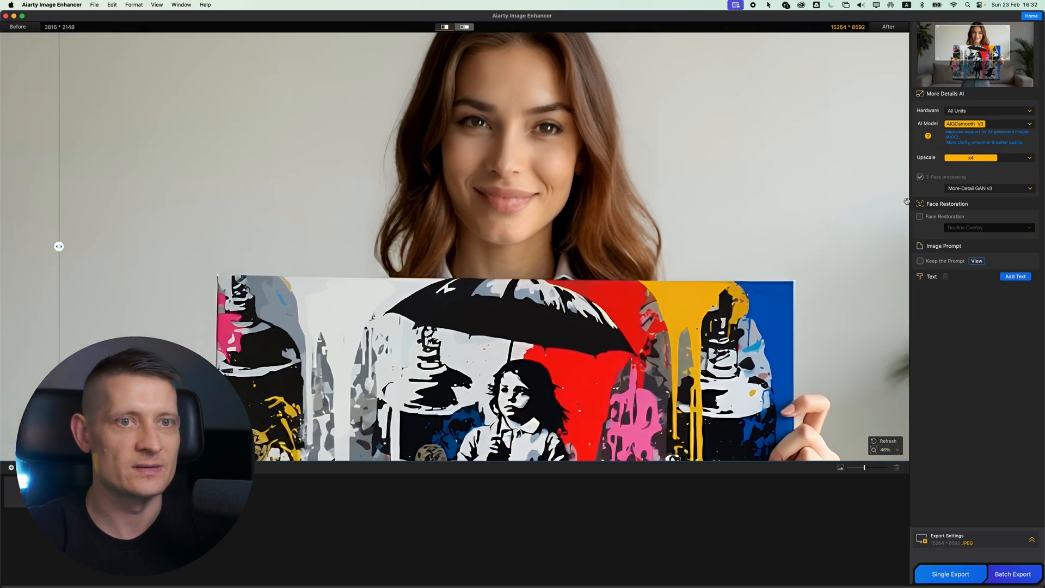
click(990, 189)
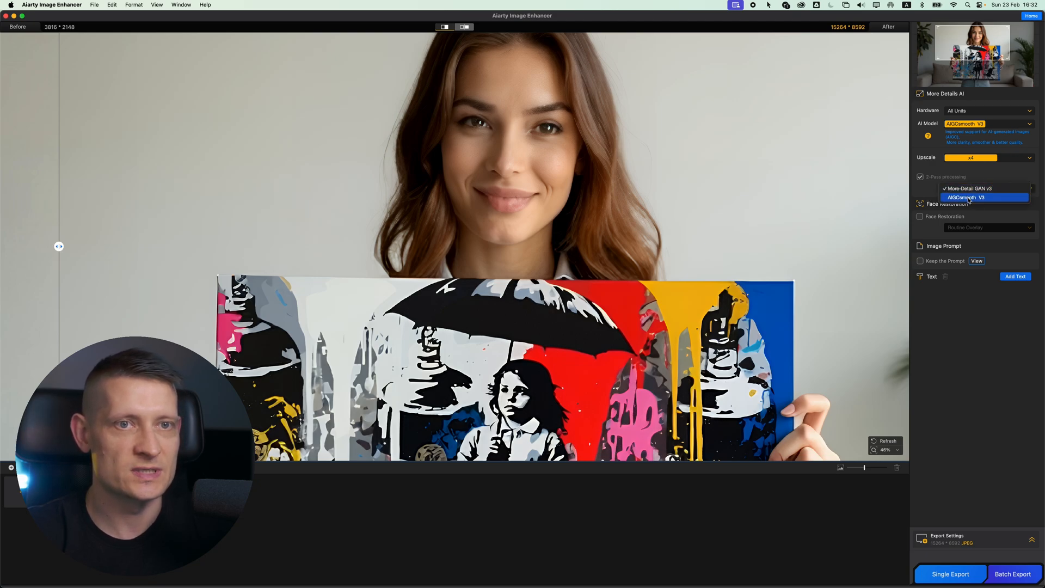
click(967, 189)
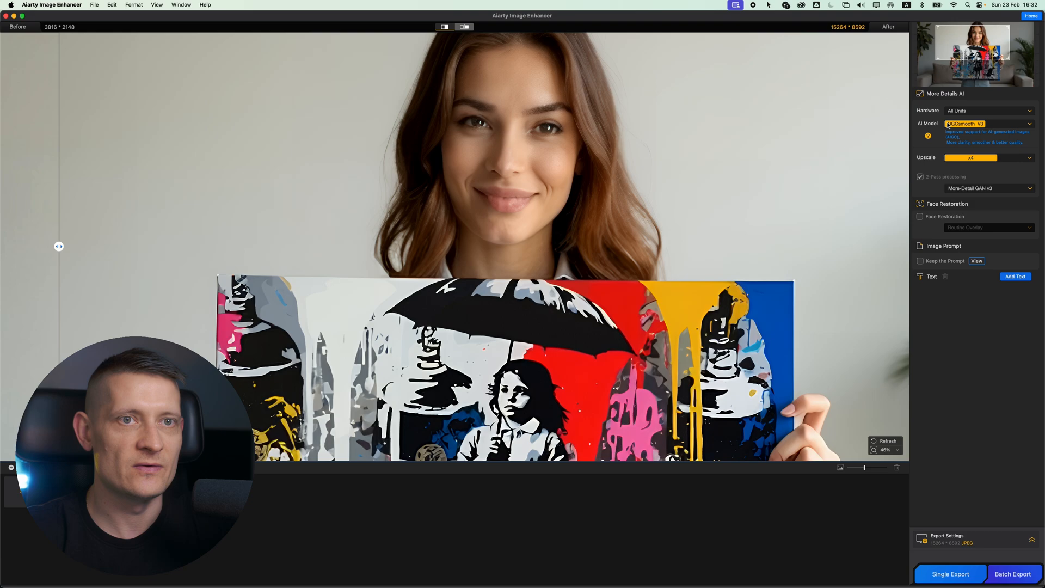
click(990, 123)
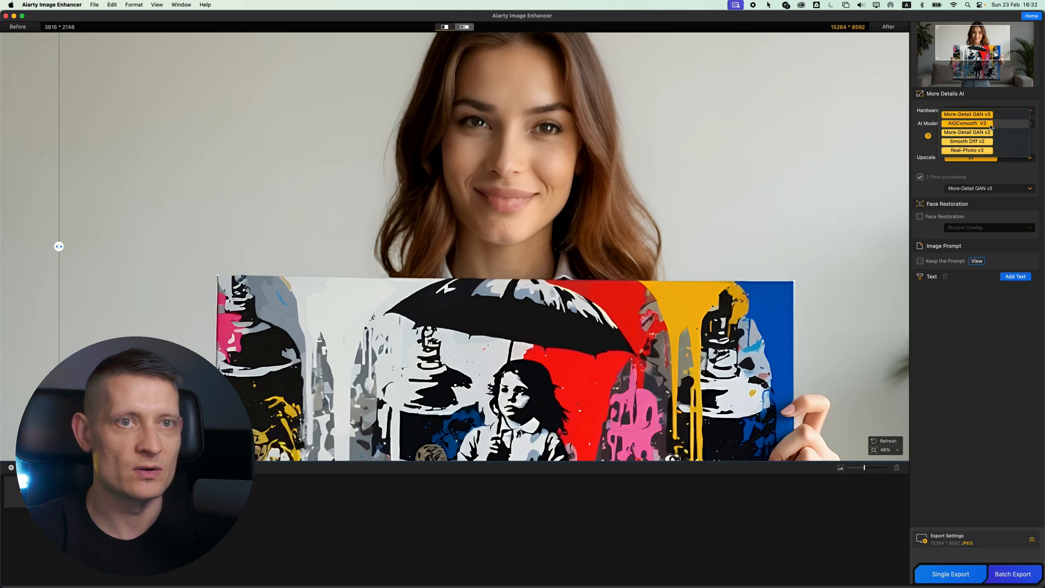
click(966, 123)
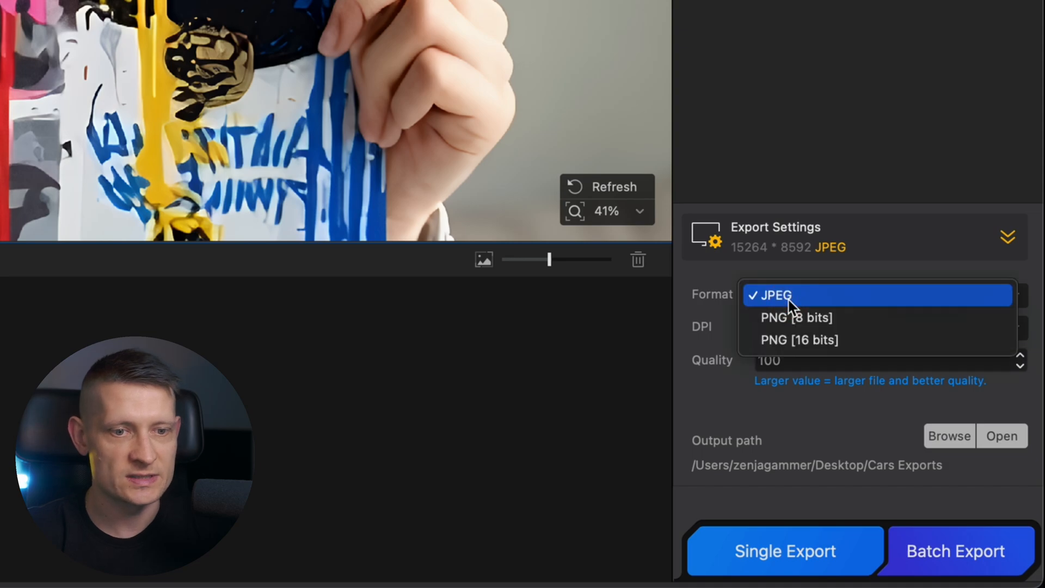
mouse_move(861, 330)
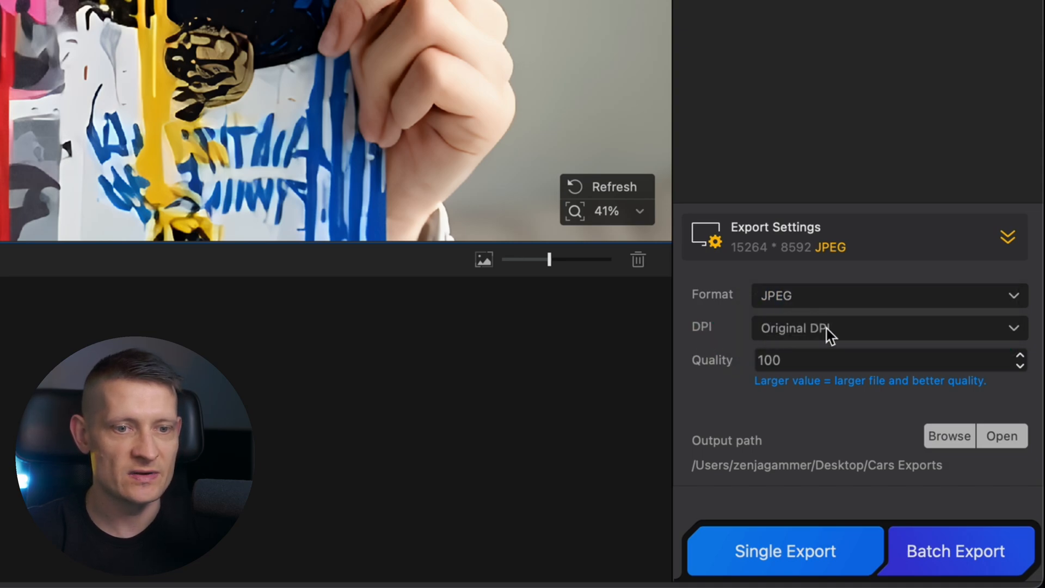
- Export the 15264 × 8592 image as JPEG at 1000 DPI, quality 100, via Single Export
click(889, 328)
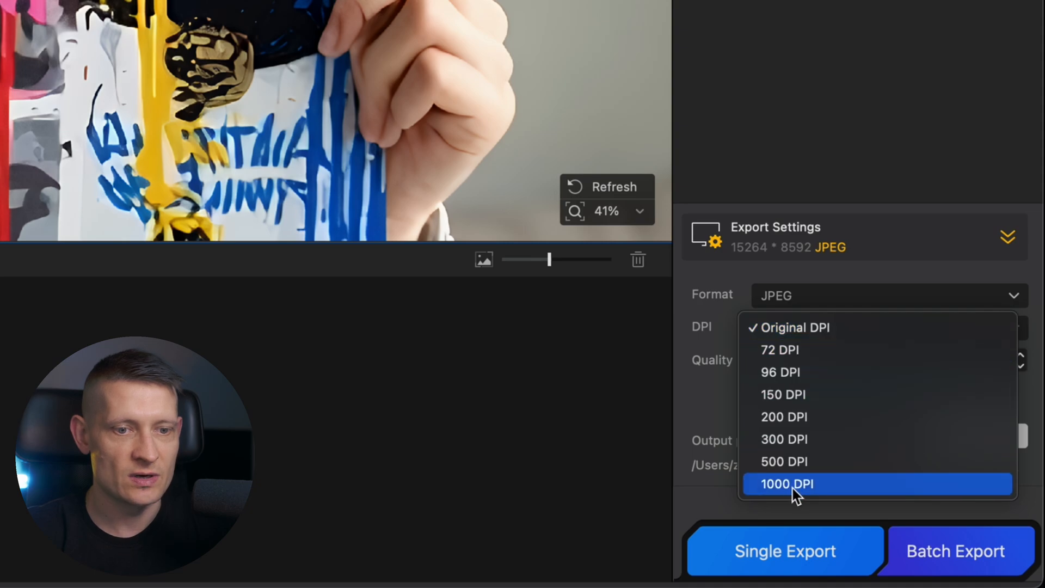
click(788, 483)
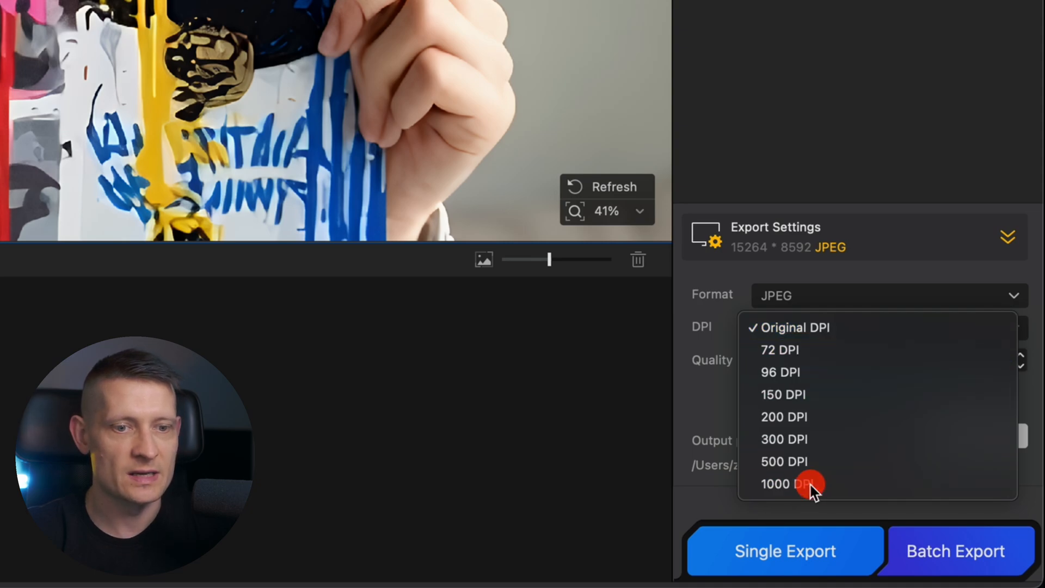
click(784, 483)
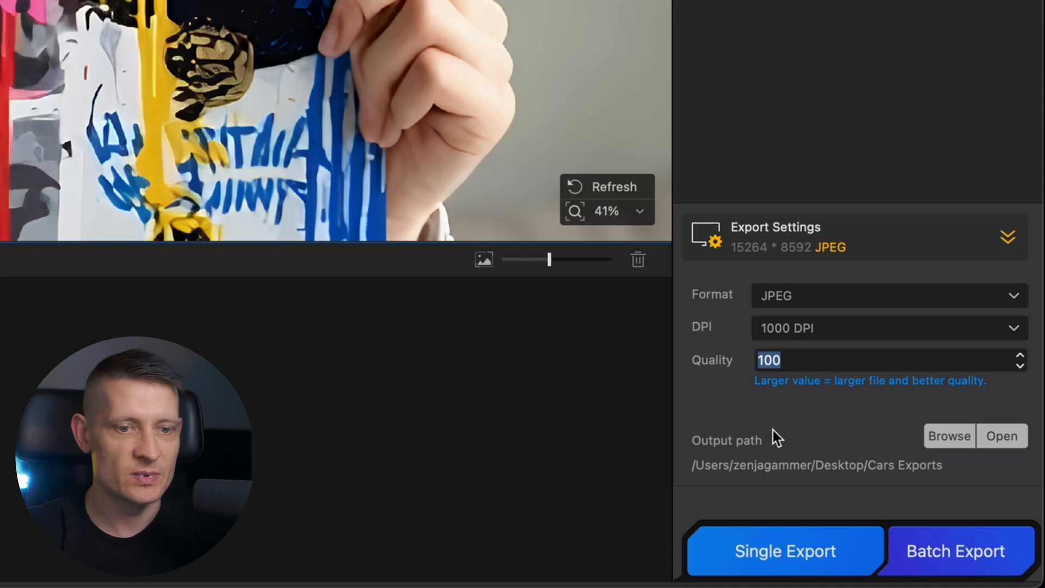
click(785, 552)
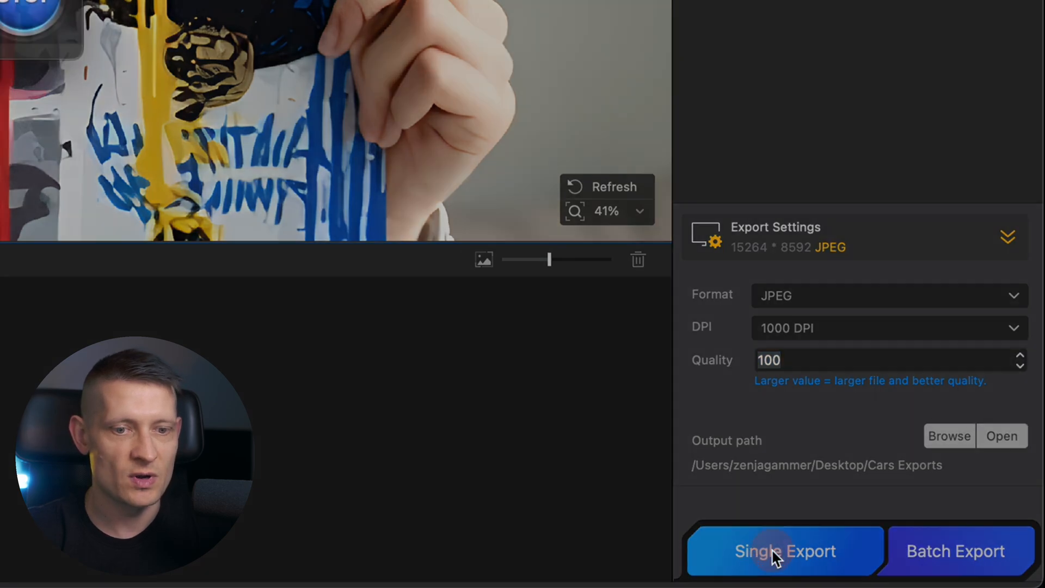
click(785, 551)
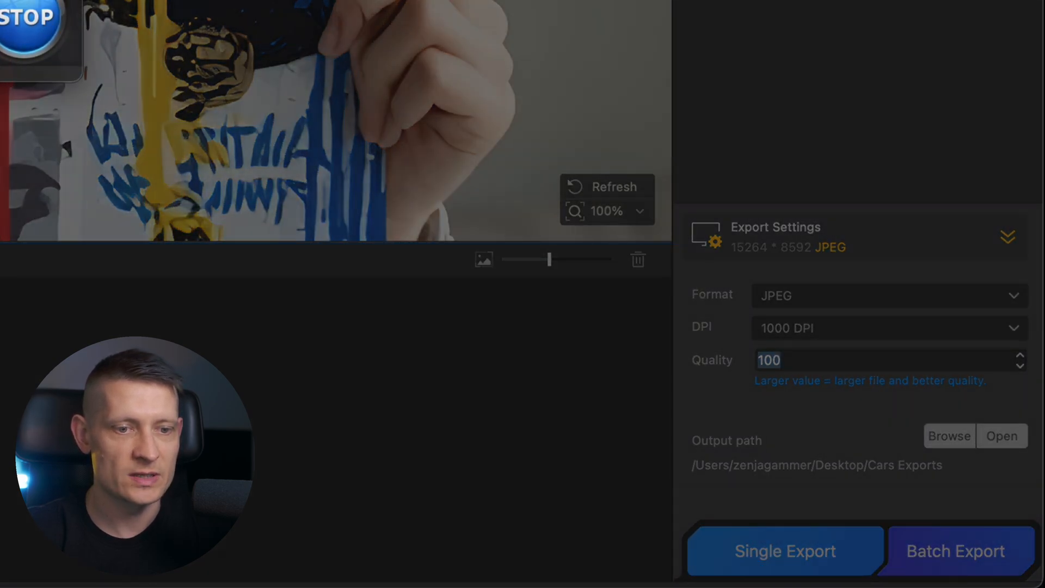